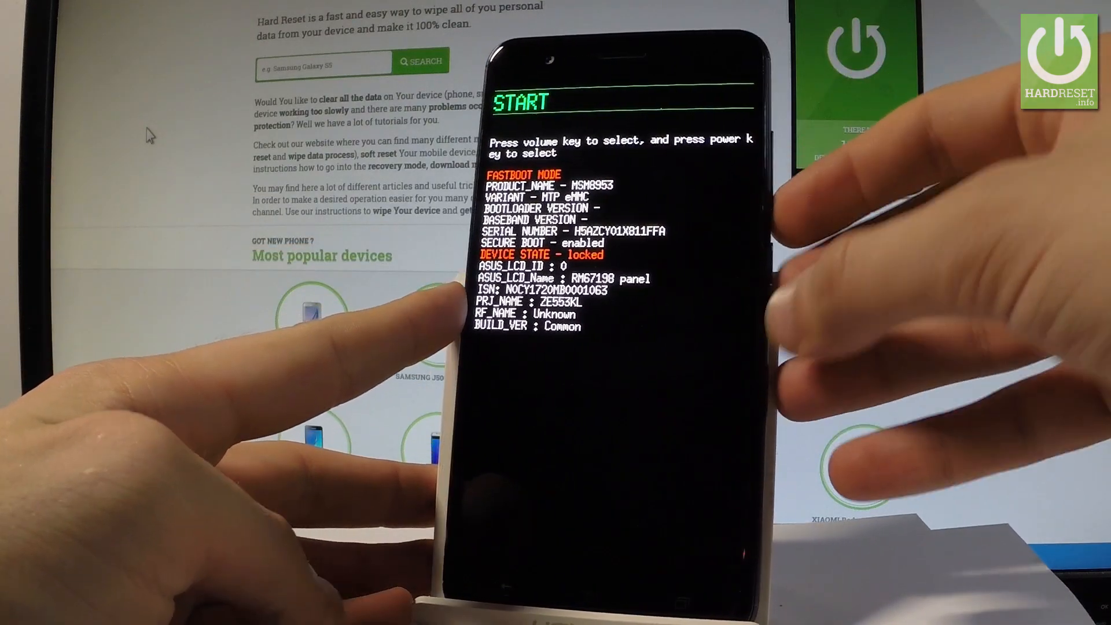
# - Advance the fastboot menu selection from START to Restart bootloader with volume down
pyautogui.press('volumedown')
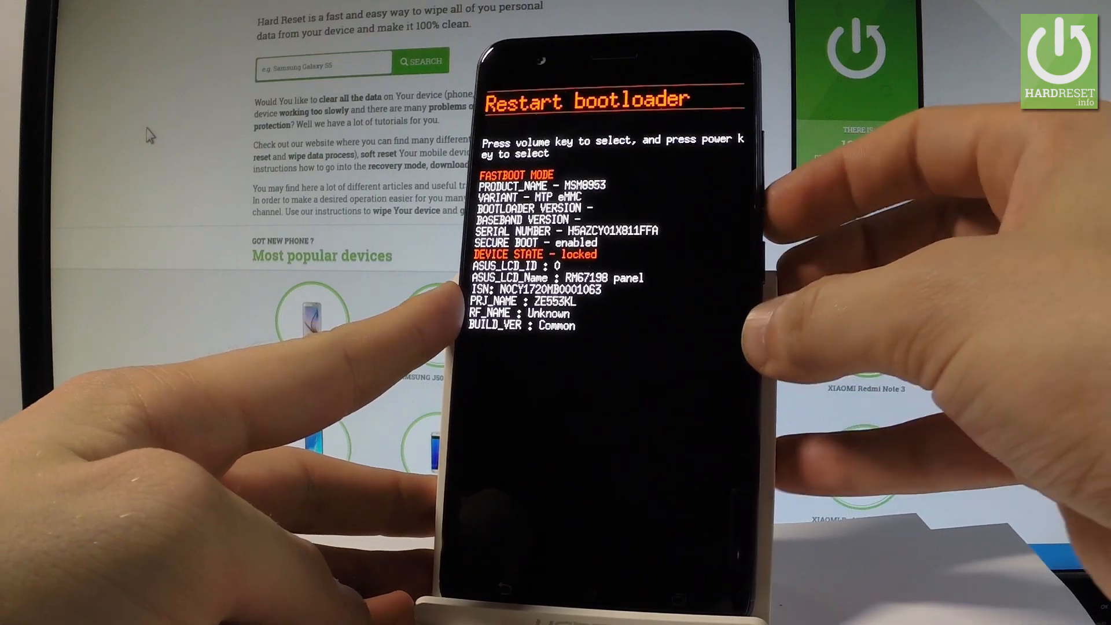